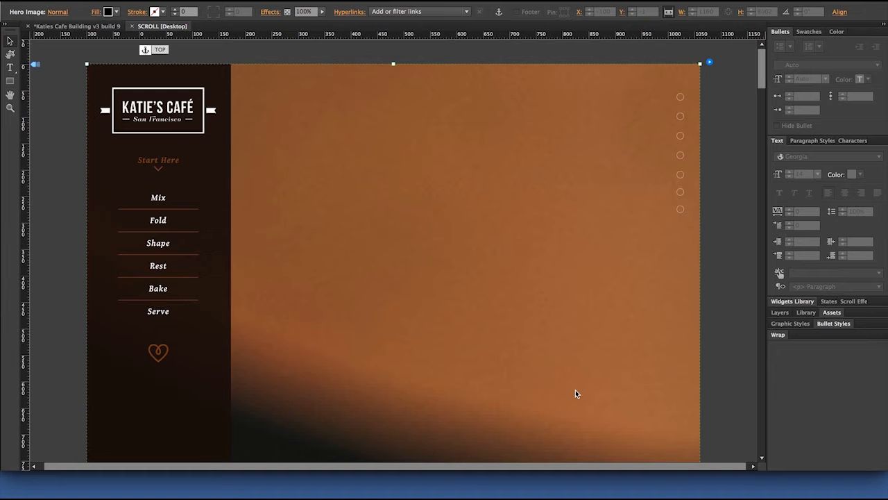
mouse_move(376, 305)
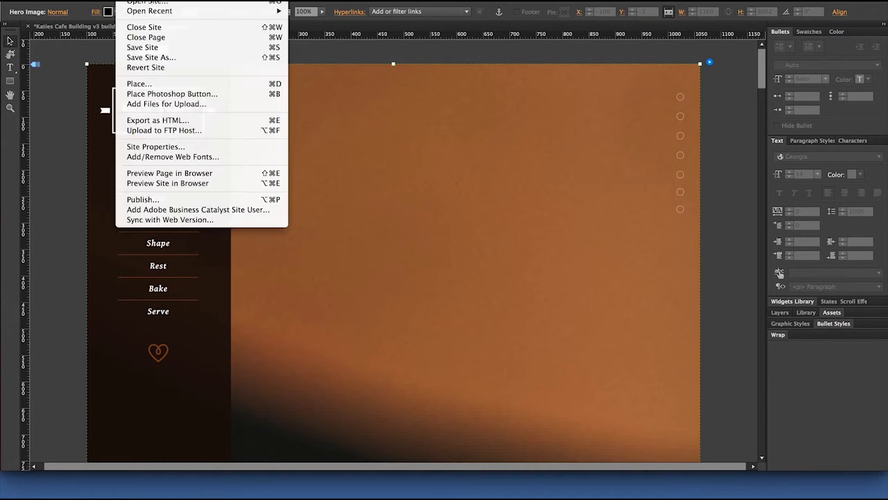
mouse_move(172, 155)
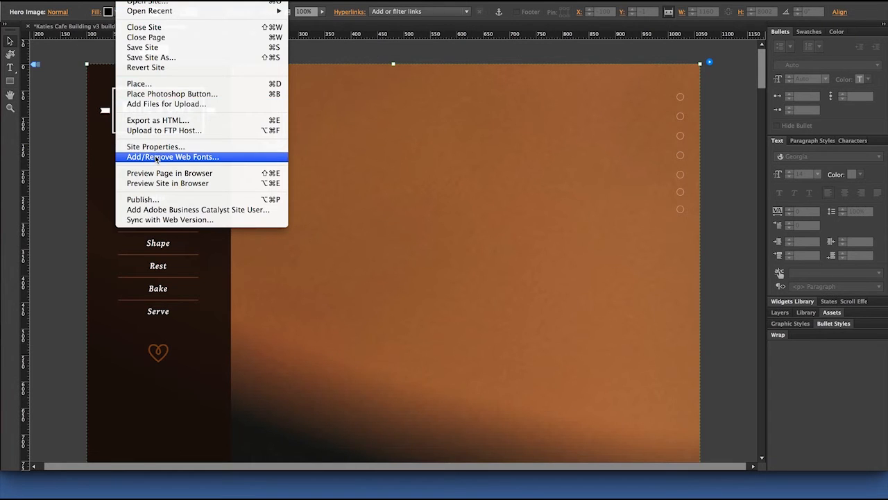
Browse the Add/Remove Web Fonts collection, scrolling through the Adobe Edge Web Fonts list.
click(172, 155)
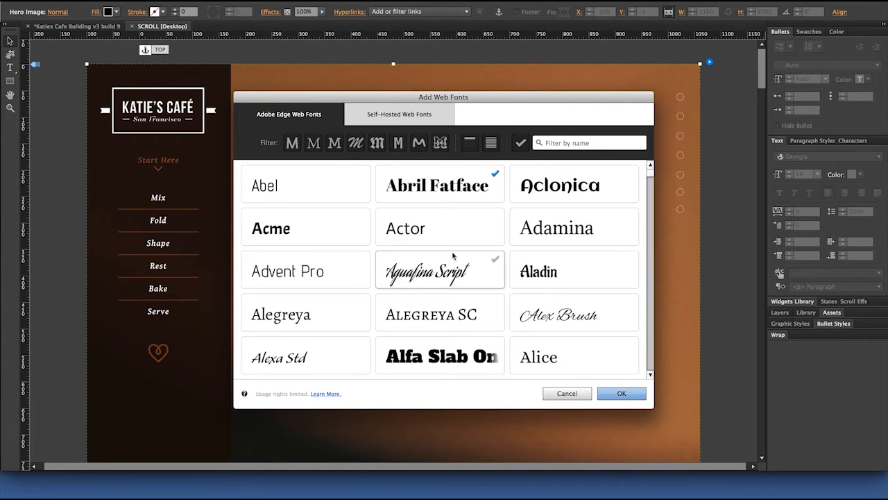
scroll(down, 3)
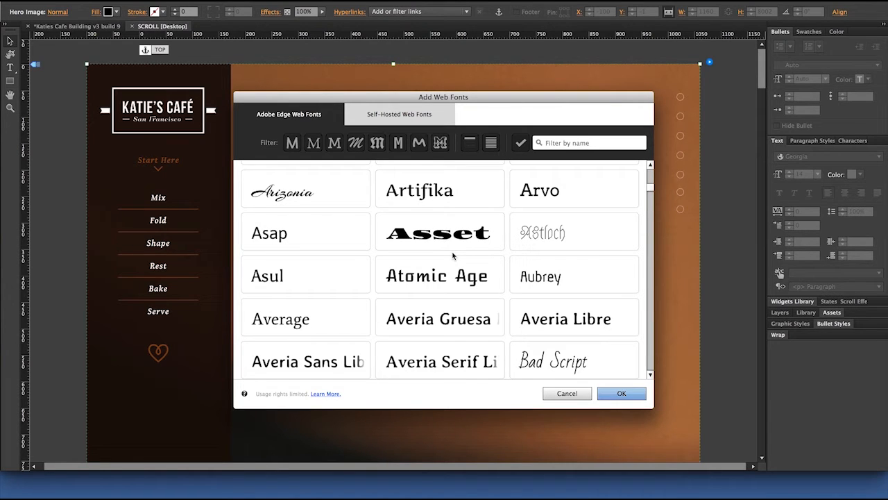
click(400, 114)
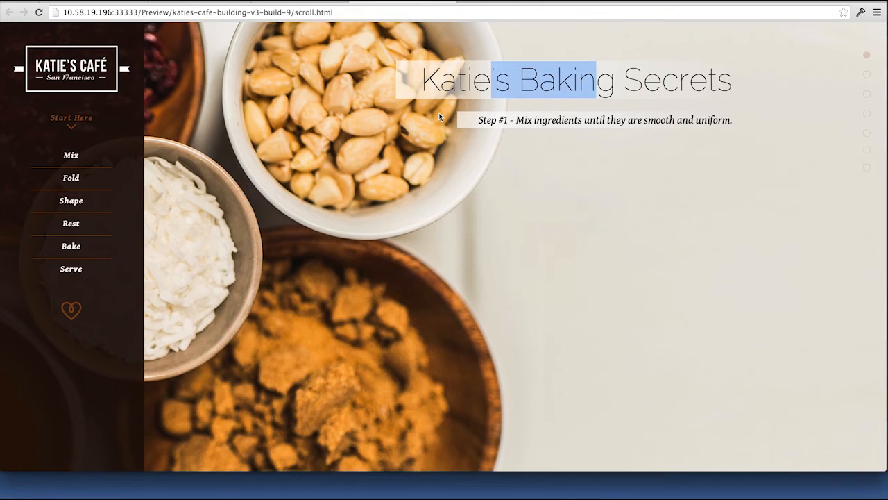
scroll(down, 3)
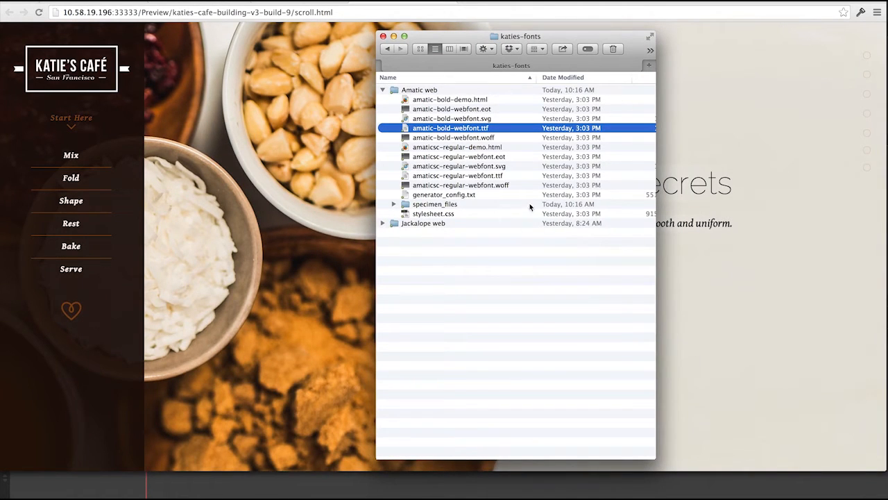
mouse_move(521, 156)
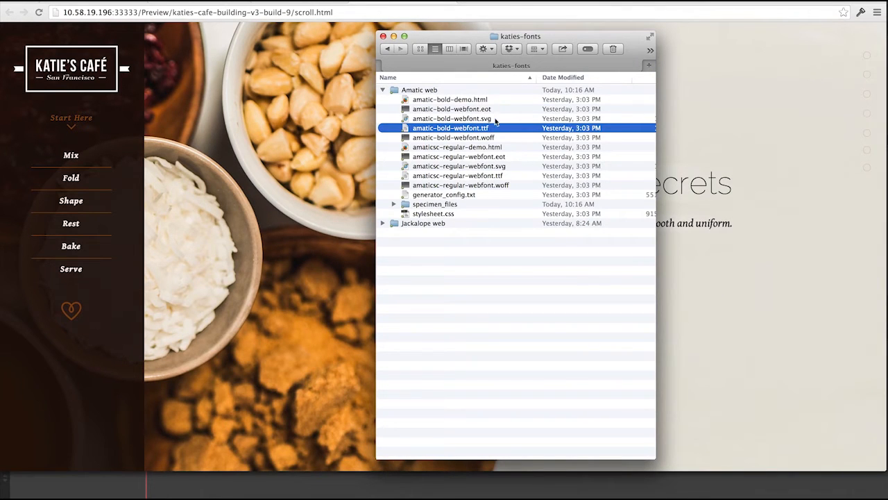
mouse_move(485, 138)
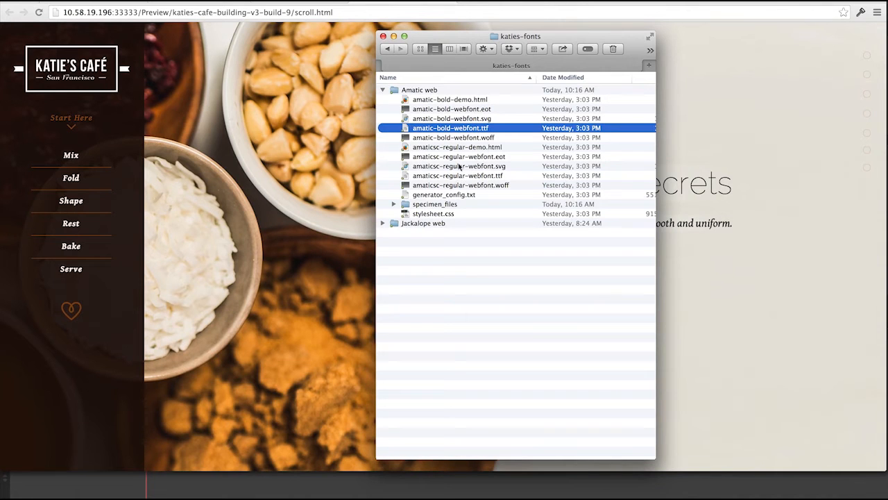
mouse_move(472, 227)
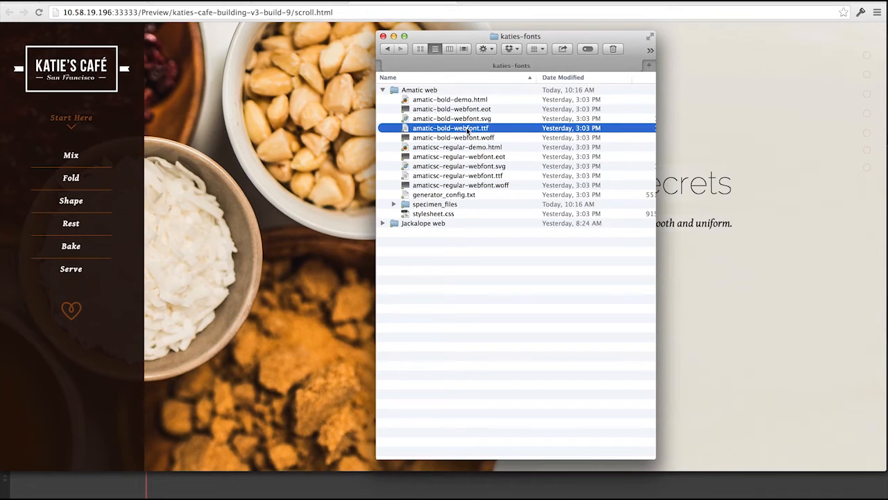
Preview amatic-bold-webfont.ttf in Font Book, then dismiss the preview window.
double_click(450, 127)
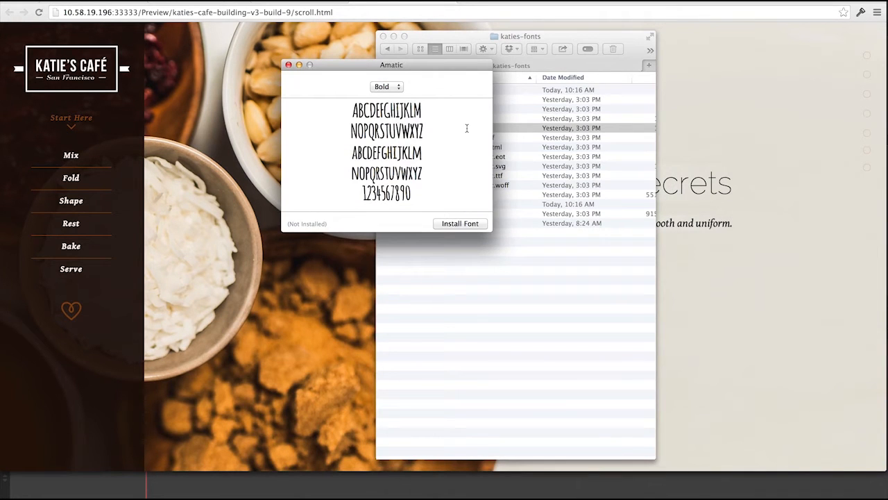
mouse_move(480, 194)
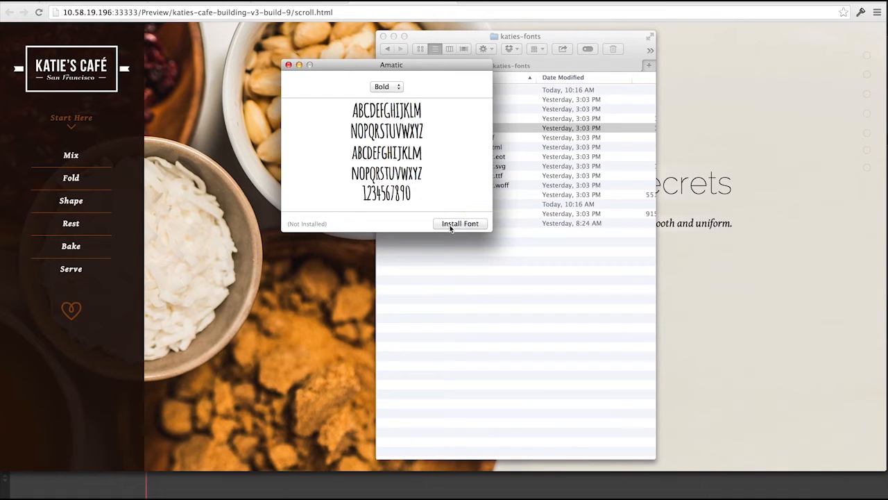
mouse_move(300, 77)
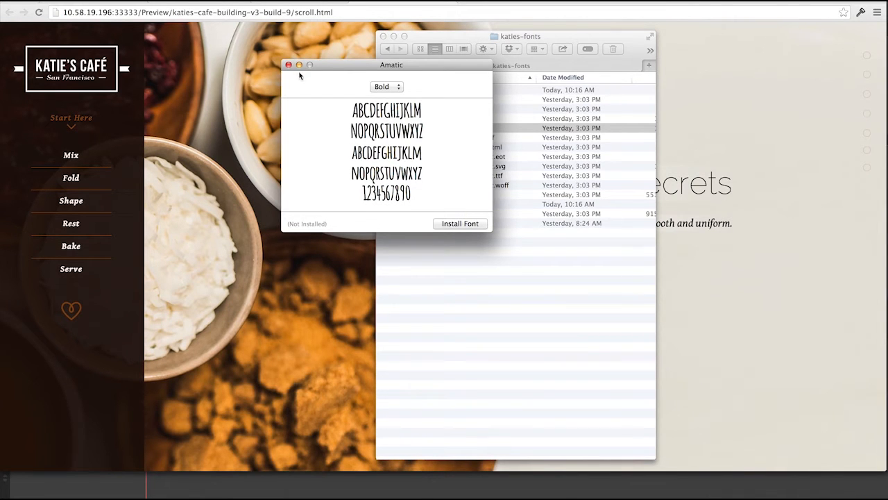
click(299, 65)
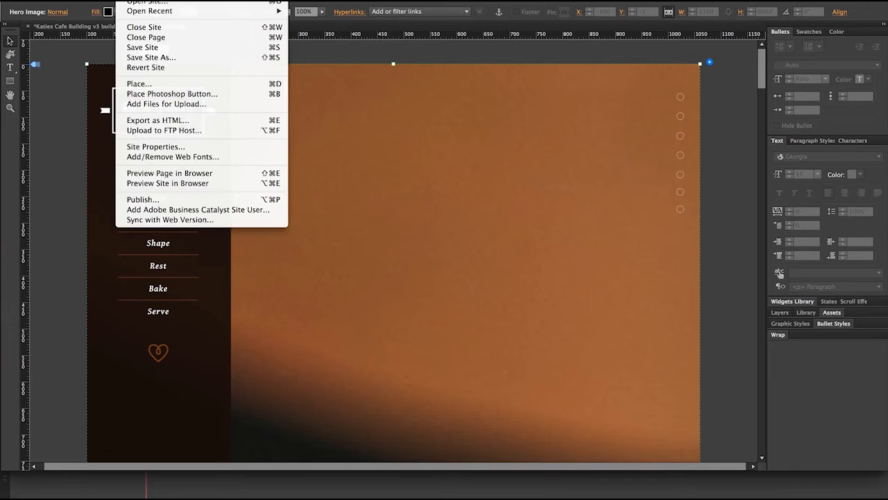
mouse_move(172, 158)
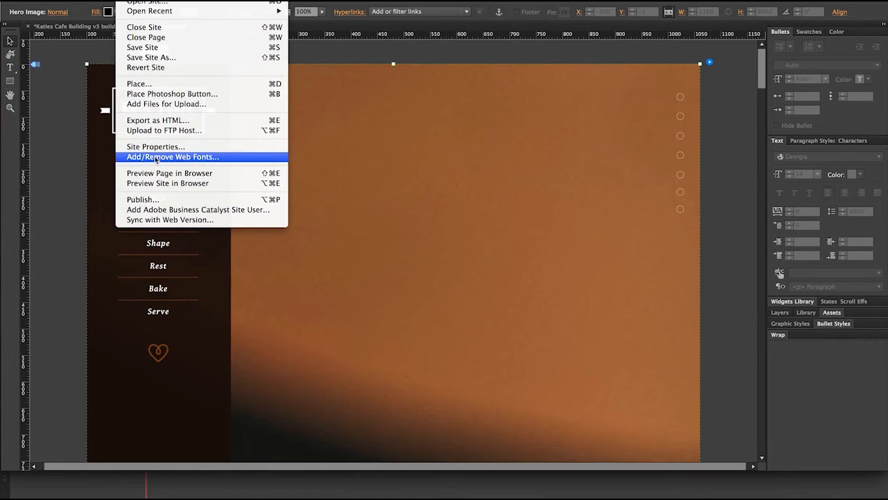
Switch the Add/Remove Web Fonts dialog to Self-Hosted Web Fonts.
click(172, 156)
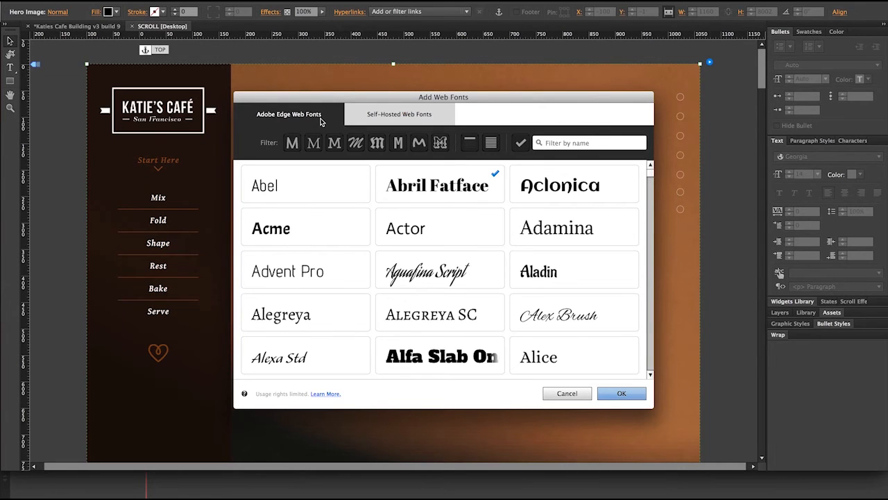
click(400, 113)
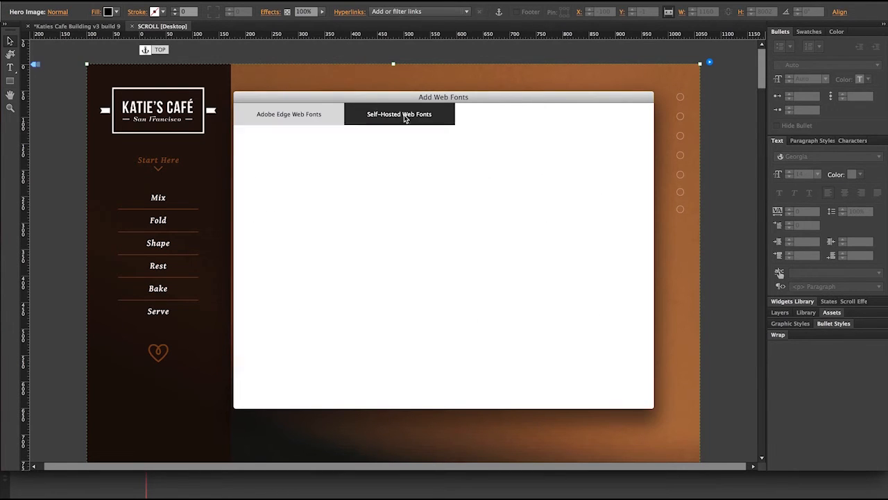
click(400, 113)
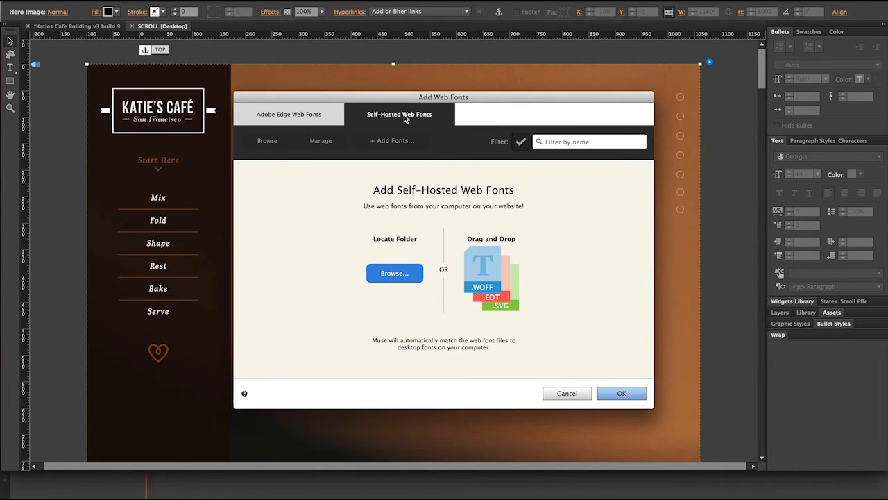
mouse_move(485, 263)
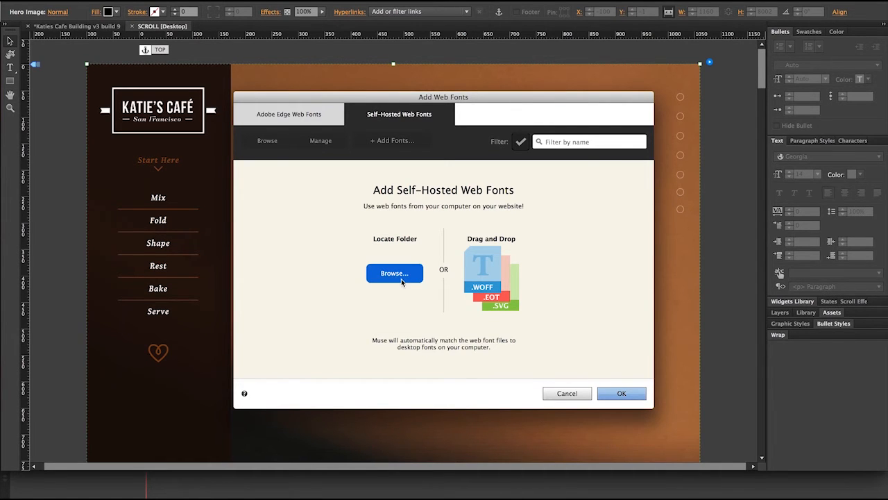
Choose the katies-fonts folder as the font source, finding 9 web font files.
click(394, 272)
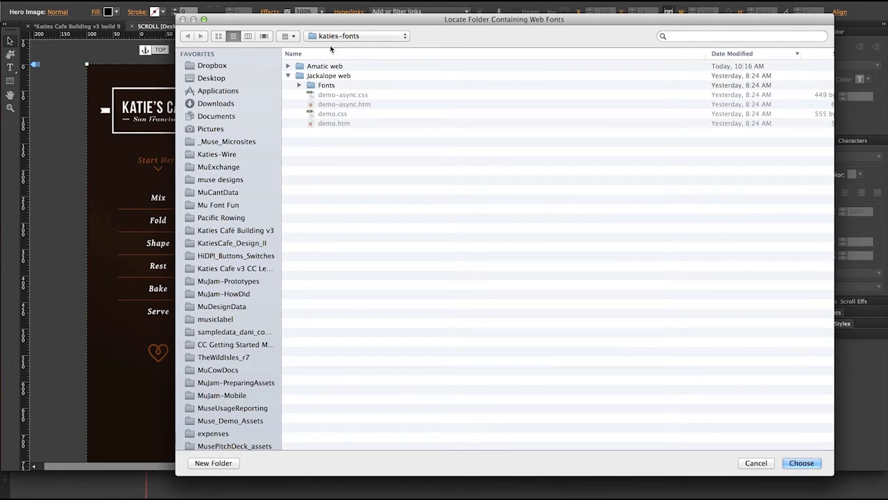
click(804, 464)
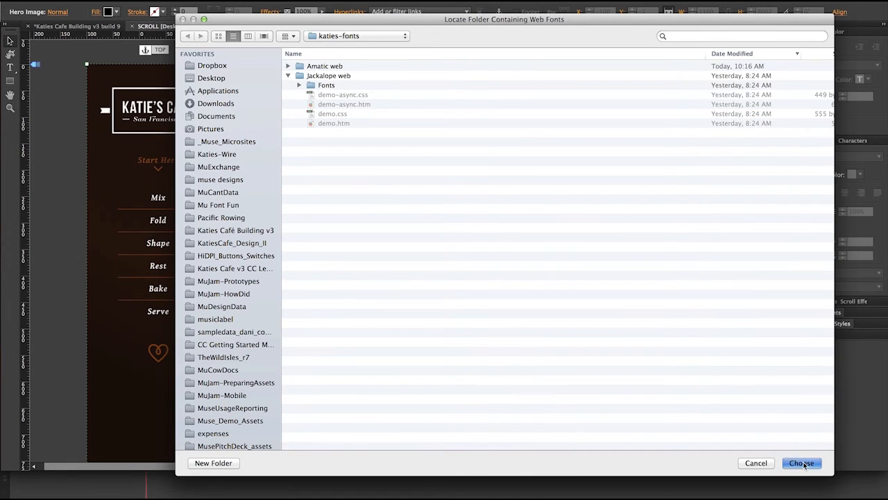
click(803, 464)
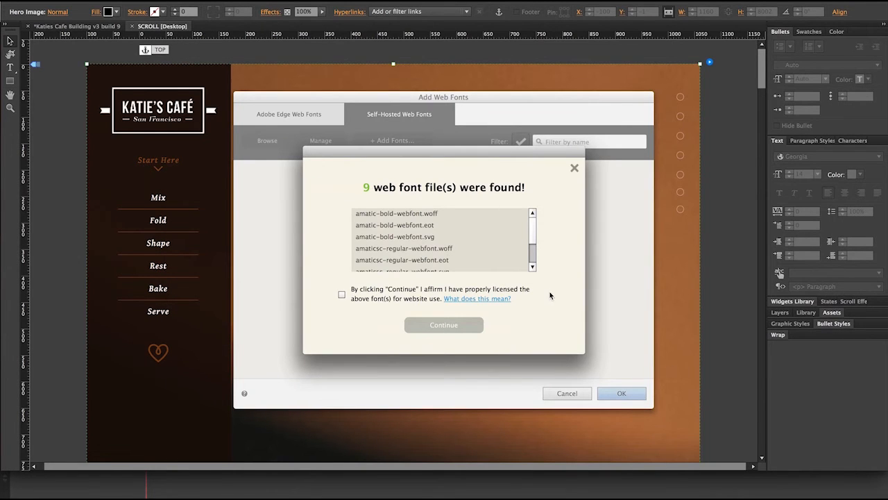
mouse_move(450, 217)
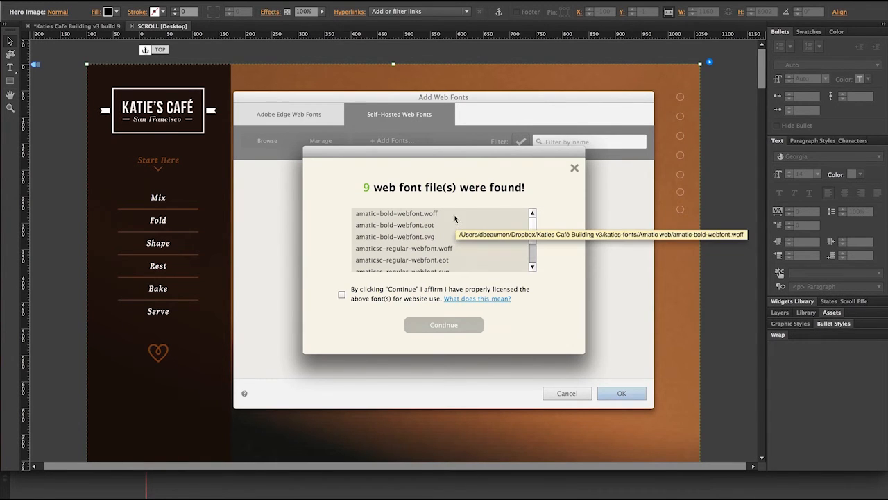
mouse_move(483, 303)
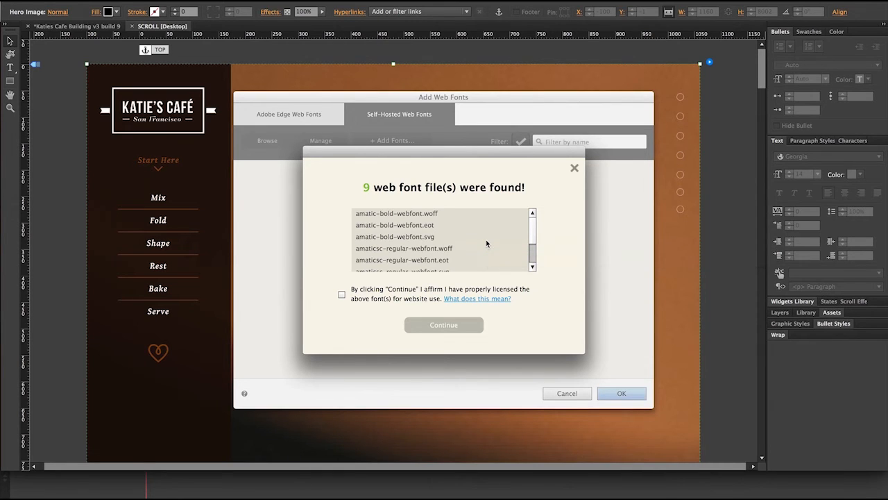
Confirm the Amatic fonts, view the Manage list and inspect the flagged Jackalope font's settings.
scroll(down, 3)
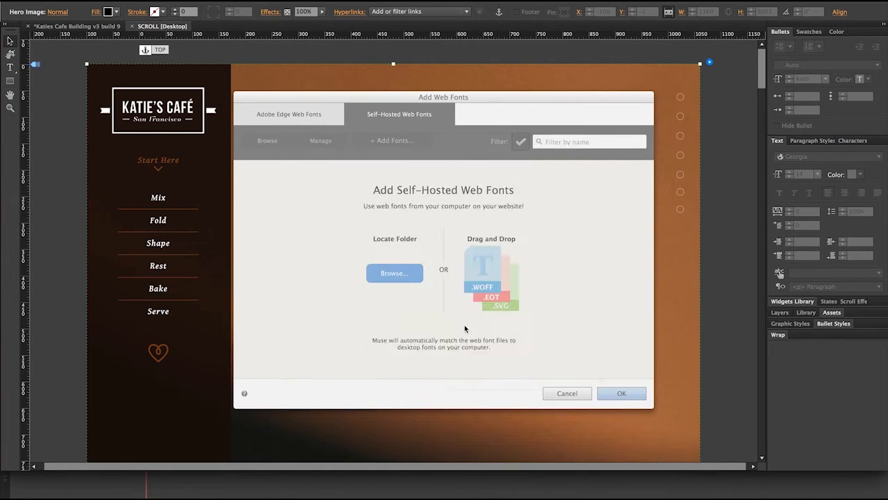
click(319, 140)
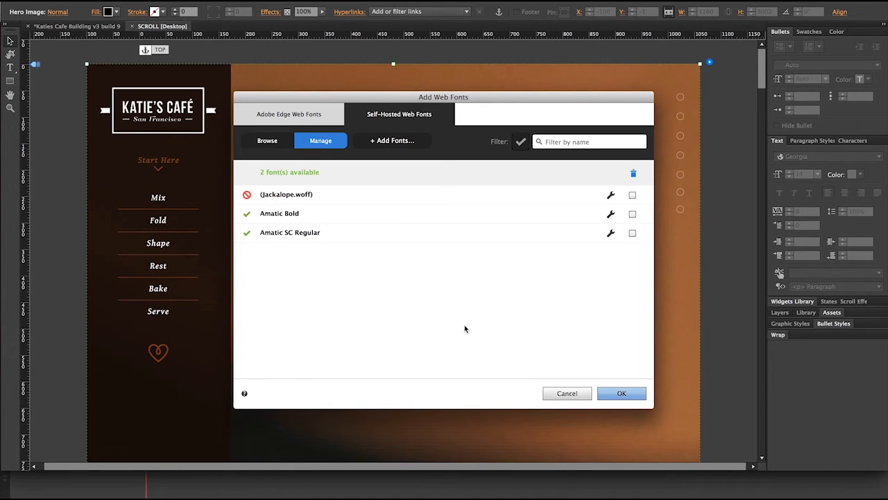
mouse_move(596, 207)
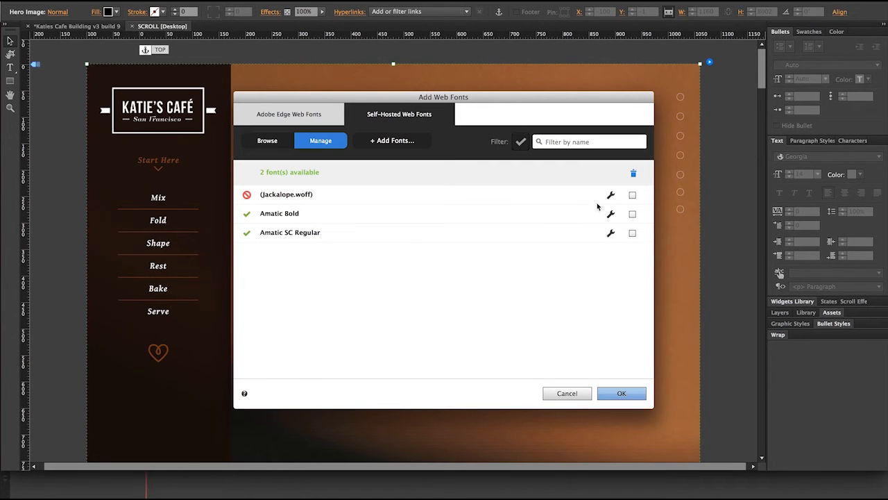
click(609, 194)
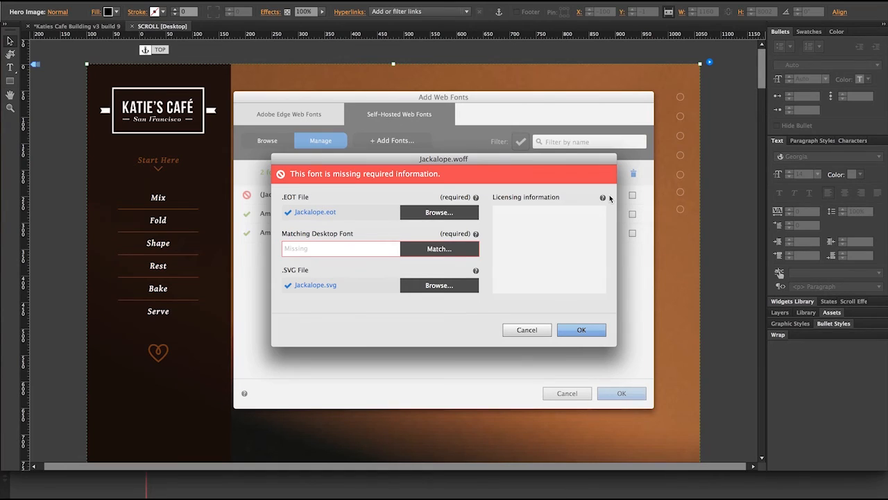
mouse_move(364, 321)
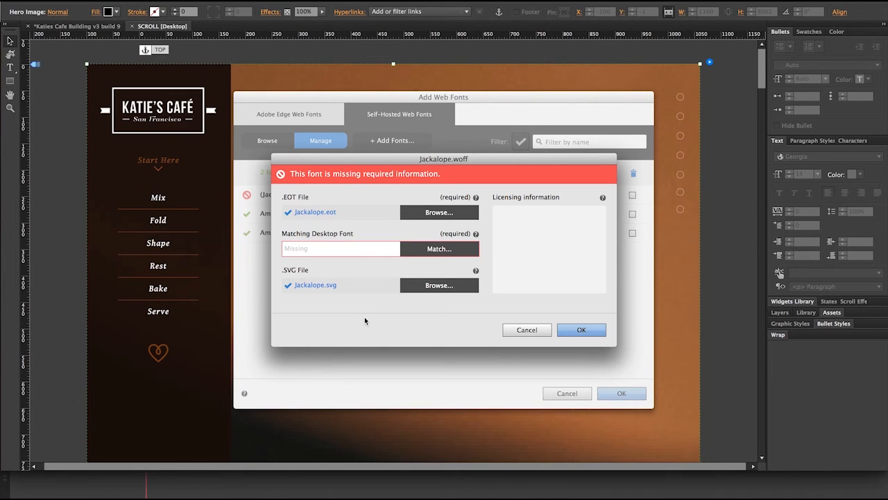
mouse_move(392, 283)
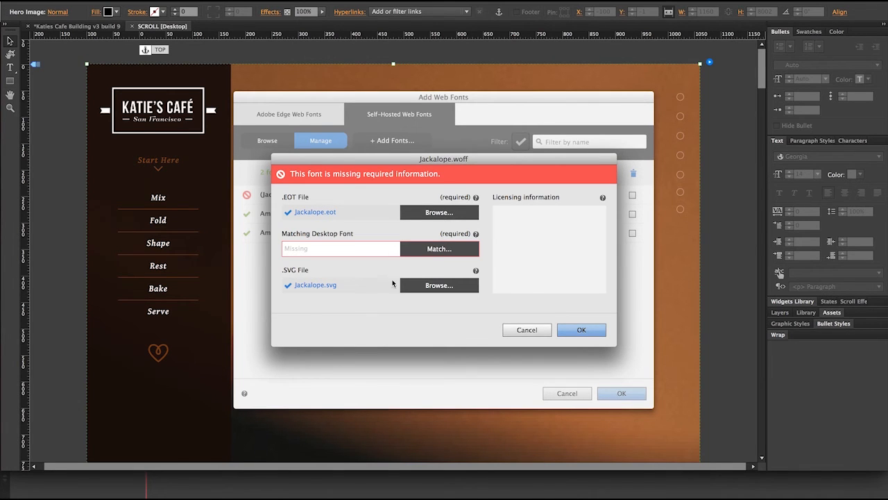
Match Jackalope.woff to Jackalope LP Pro Regular (filter 'ja'), accept it and close the web fonts manager.
click(438, 248)
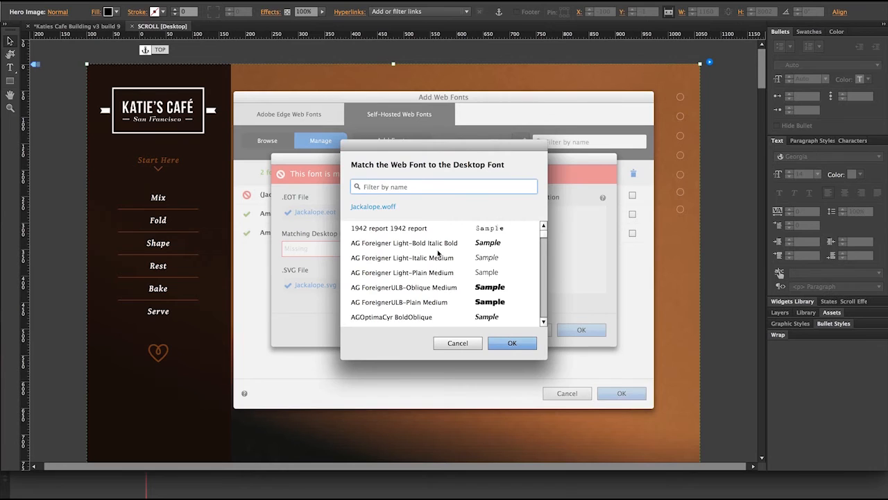
text(jack)
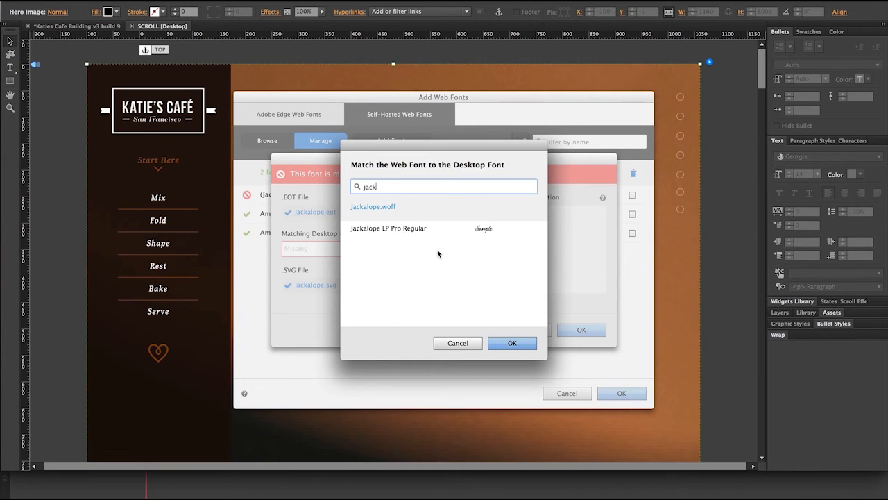
click(389, 227)
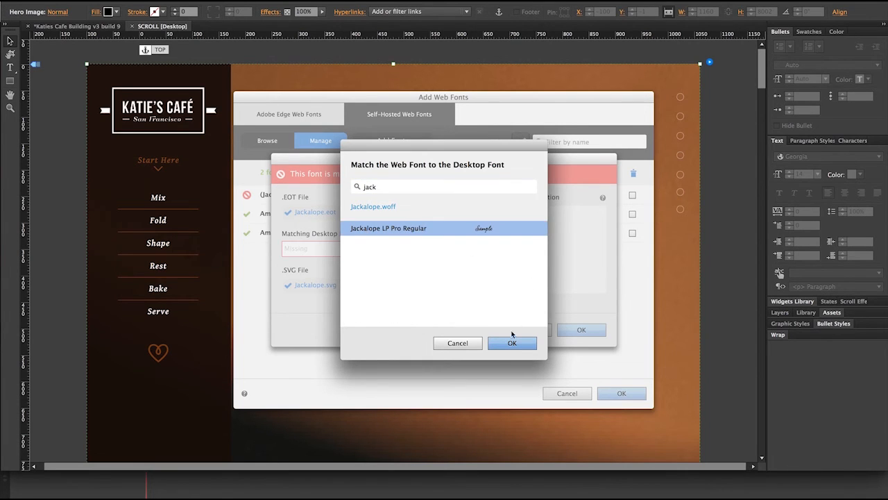
click(512, 342)
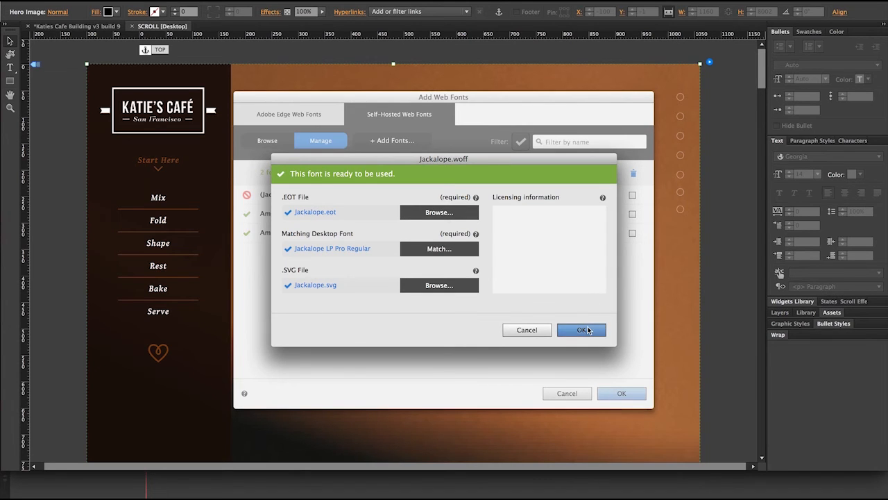
click(580, 330)
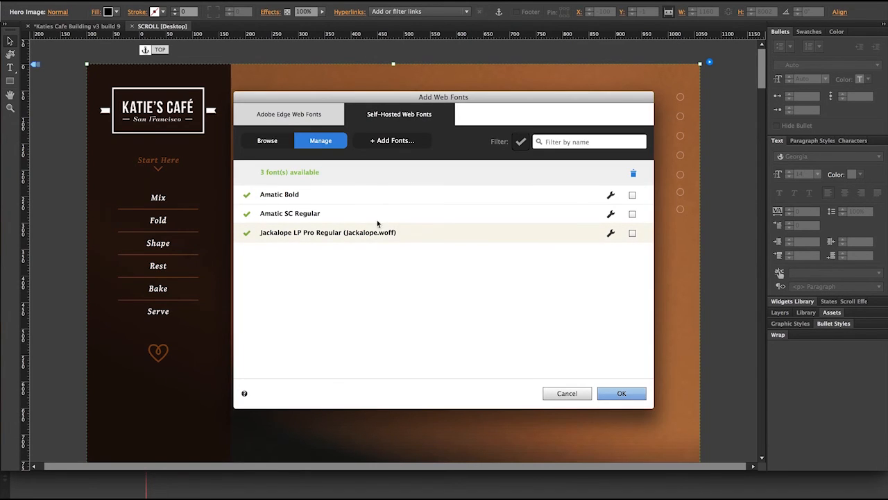
click(266, 140)
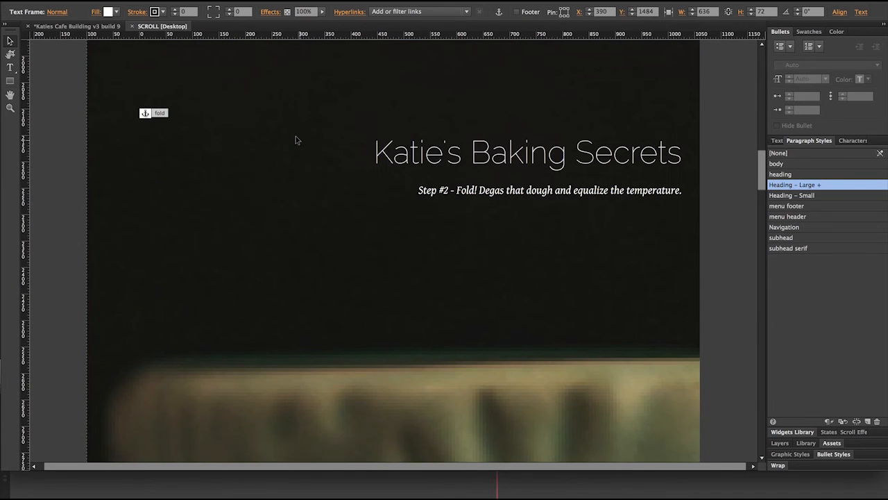
Set the Katie's Baking Secrets headline to Amatic Bold and redefine the Heading - Large style.
click(507, 152)
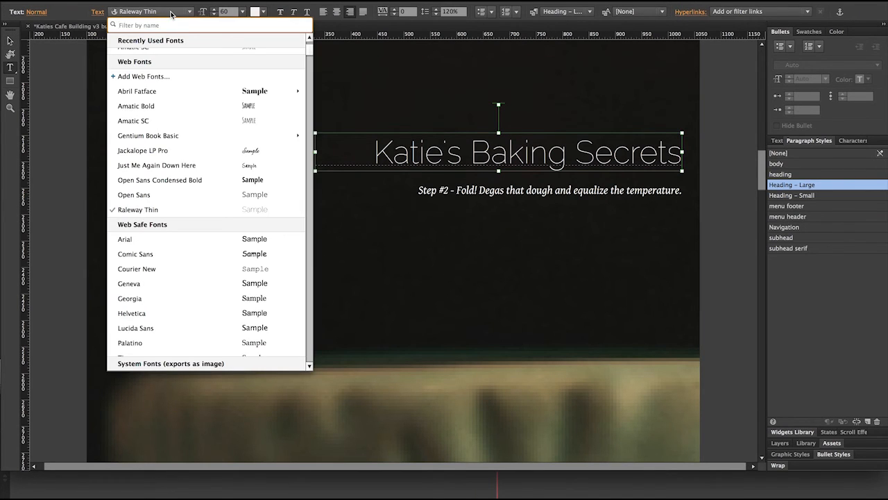
mouse_move(137, 77)
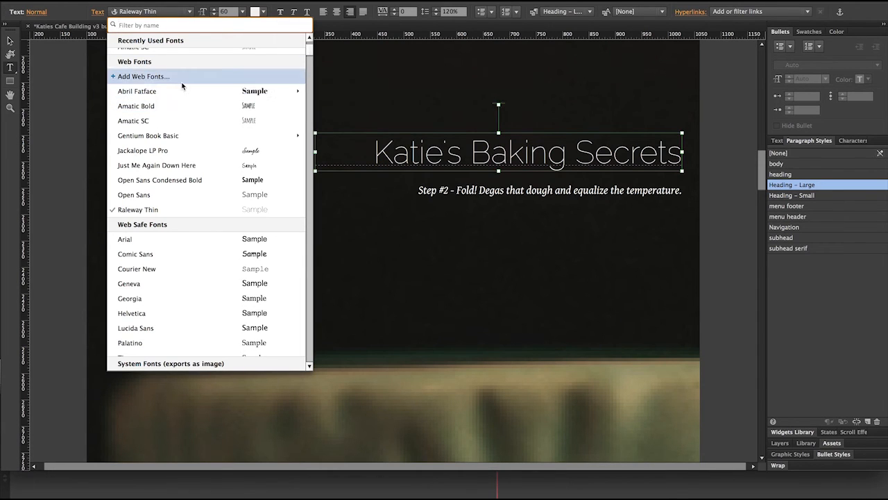
mouse_move(183, 106)
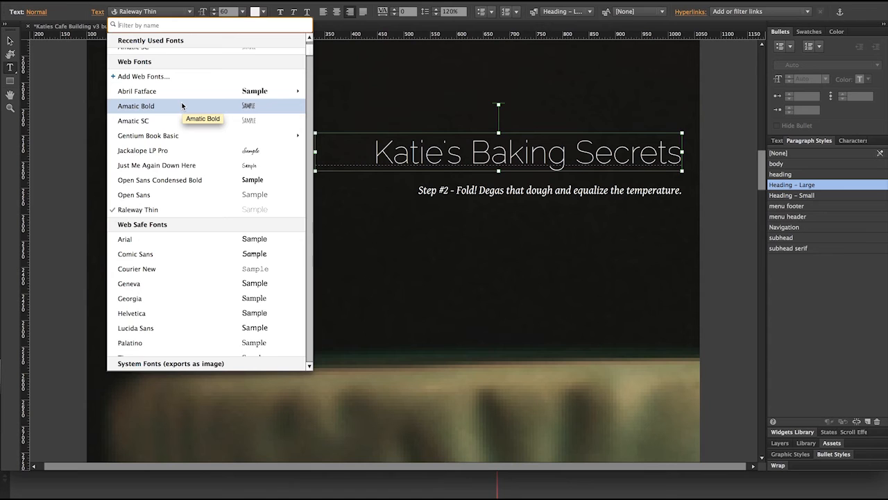
click(136, 105)
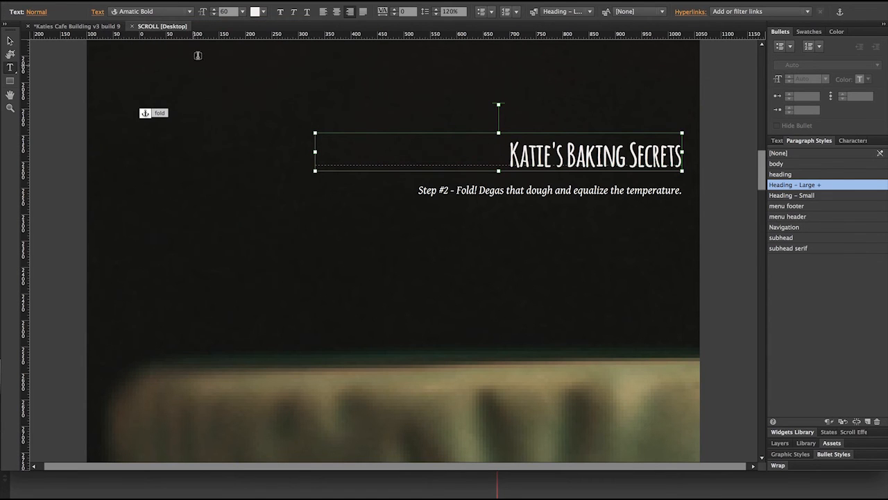
click(229, 11)
text(80)
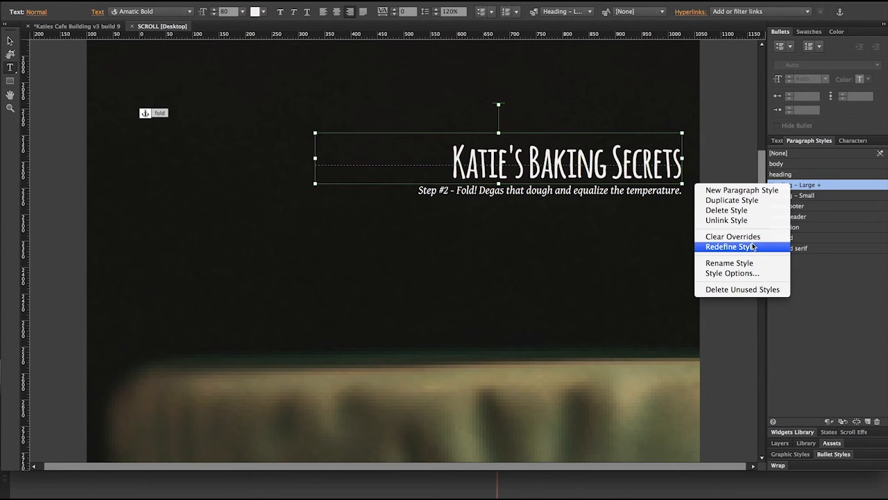
click(730, 247)
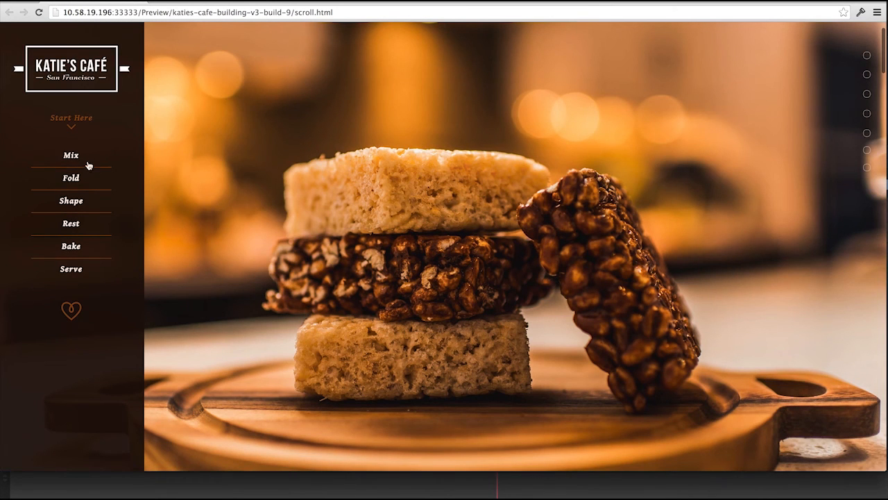
Jump to the Fold section in the Chrome preview showing the Amatic Bold headline, then switch apps.
click(70, 177)
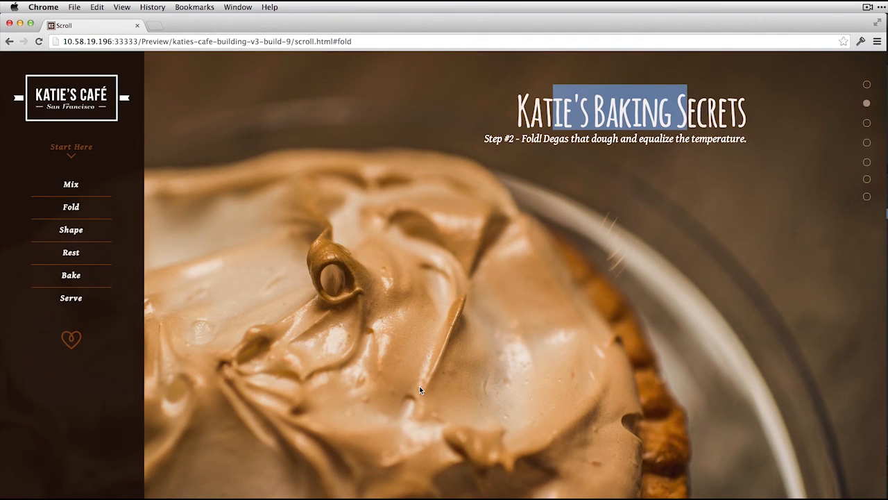
key(Cmd+Tab)
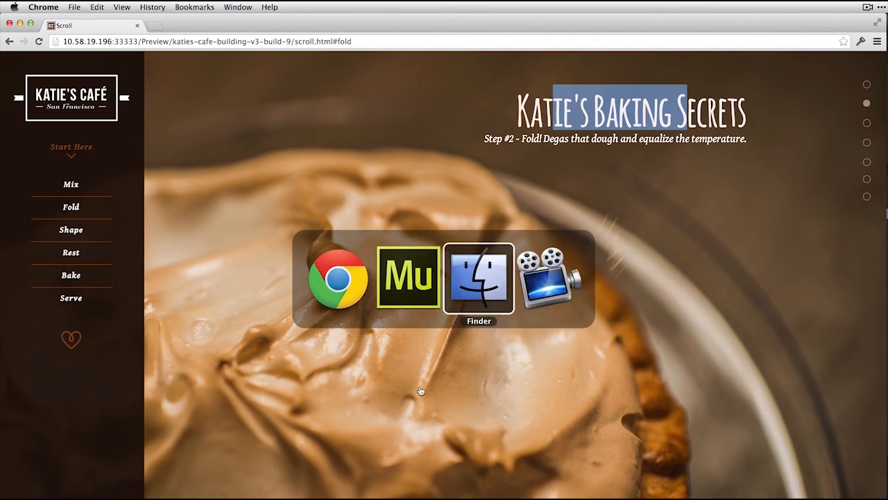
Bring Finder forward to show the katies-cafe export's fonts folder with the Amatic Bold webfont files.
click(481, 282)
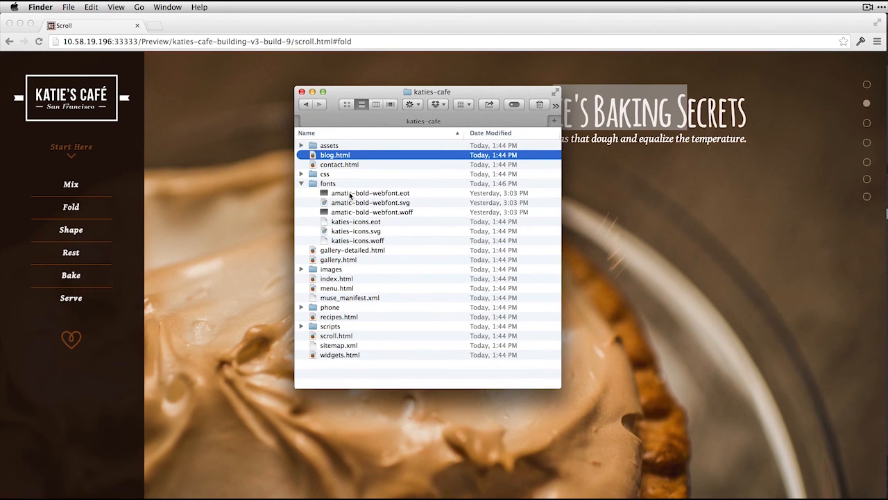
mouse_move(345, 196)
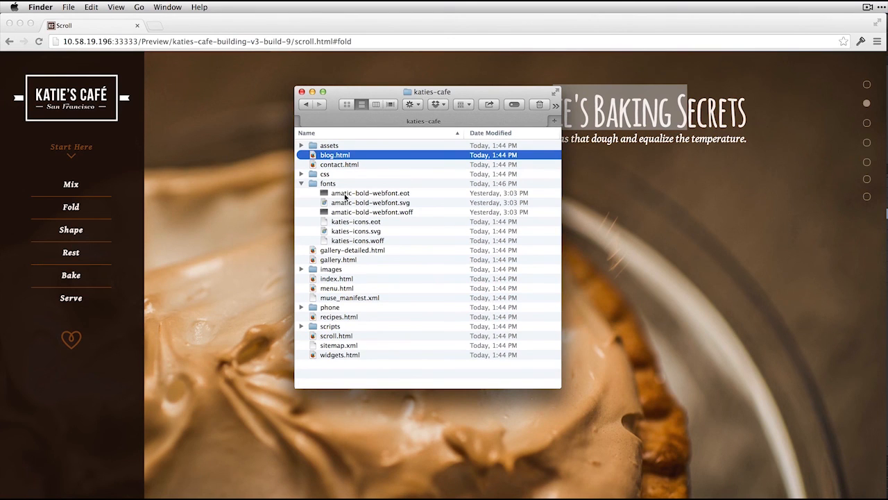